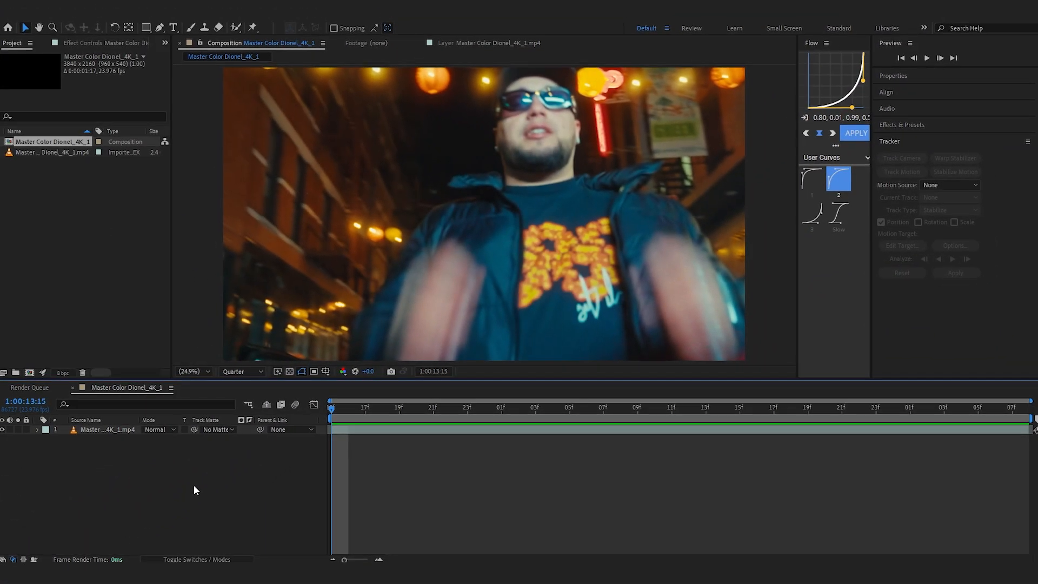
# Select the Master Color Dionel_4K_1.mp4 clip layer to show its Effect Controls.
pyautogui.click(934, 414)
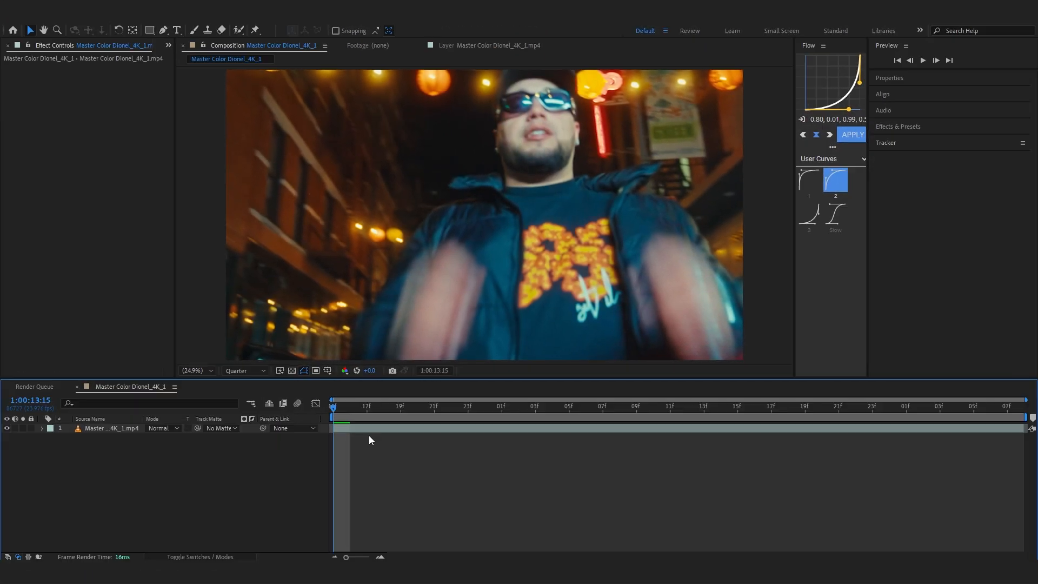
# Run Track Camera on the clip with Detailed Analysis enabled in the 3D Camera Tracker.
pyautogui.click(109, 428)
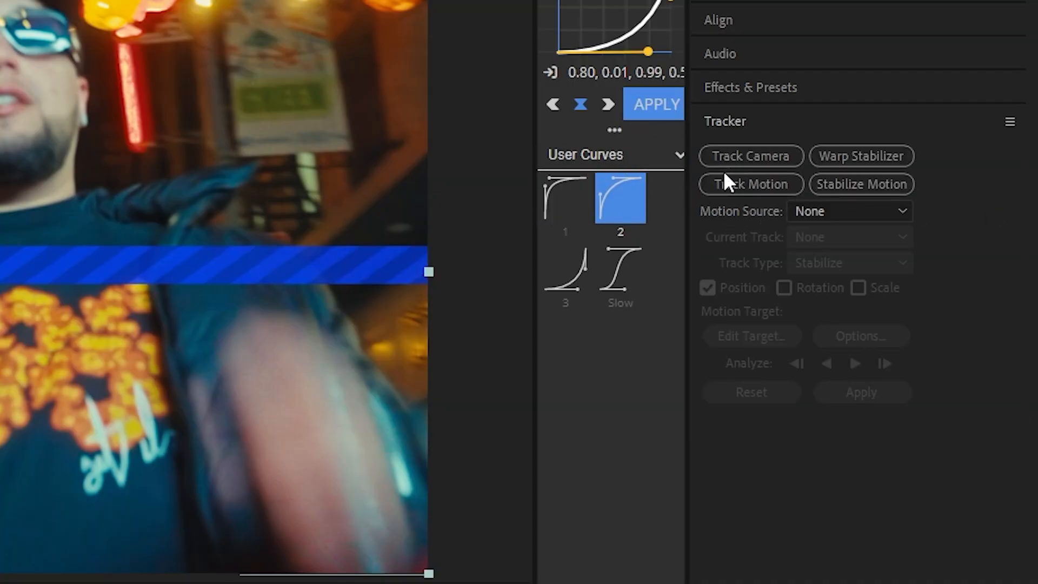
pyautogui.click(750, 156)
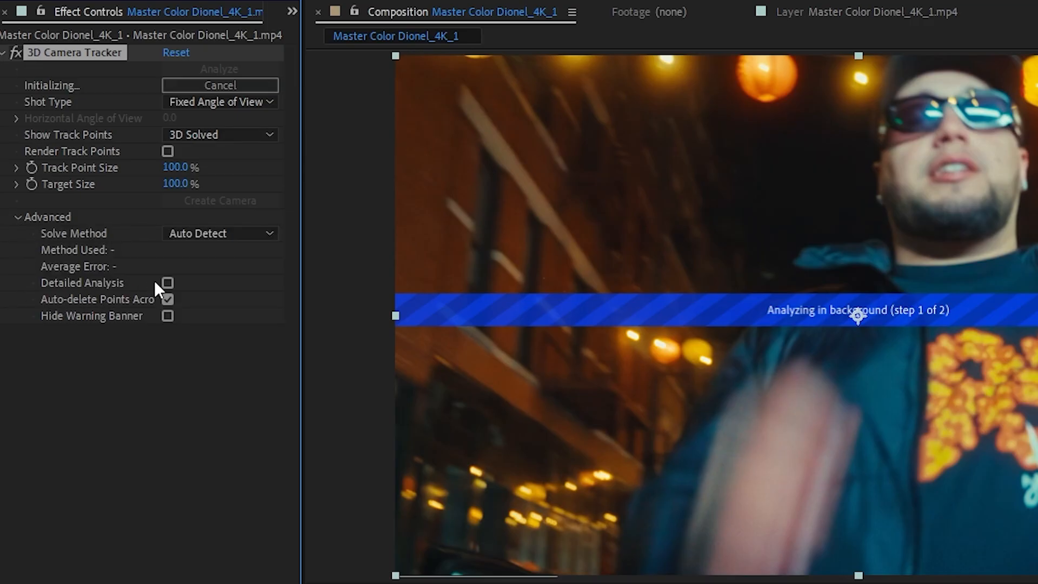
pyautogui.click(166, 283)
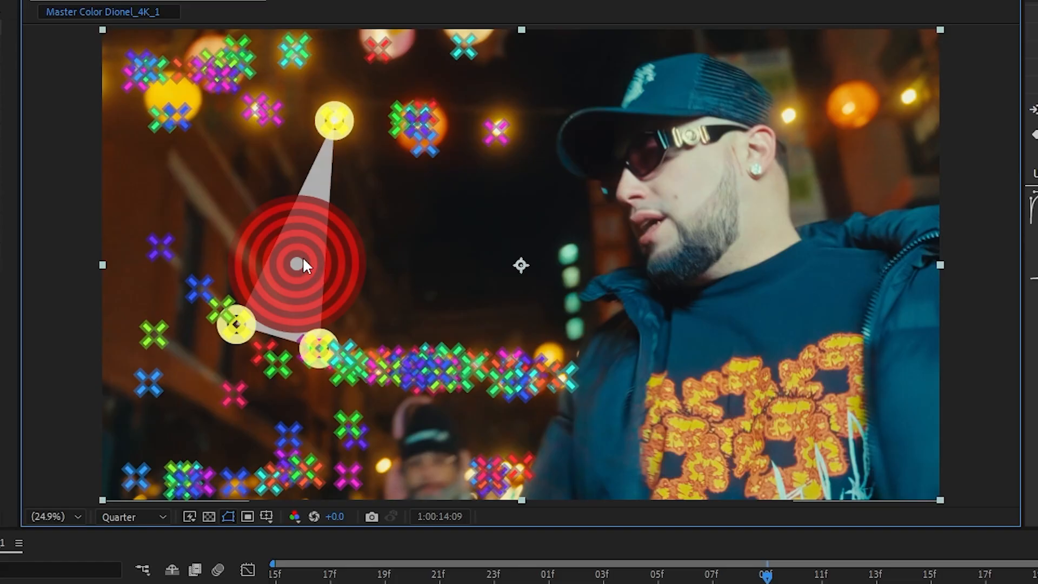
# Create Text and Camera from the selected track points target.
pyautogui.rightClick(298, 267)
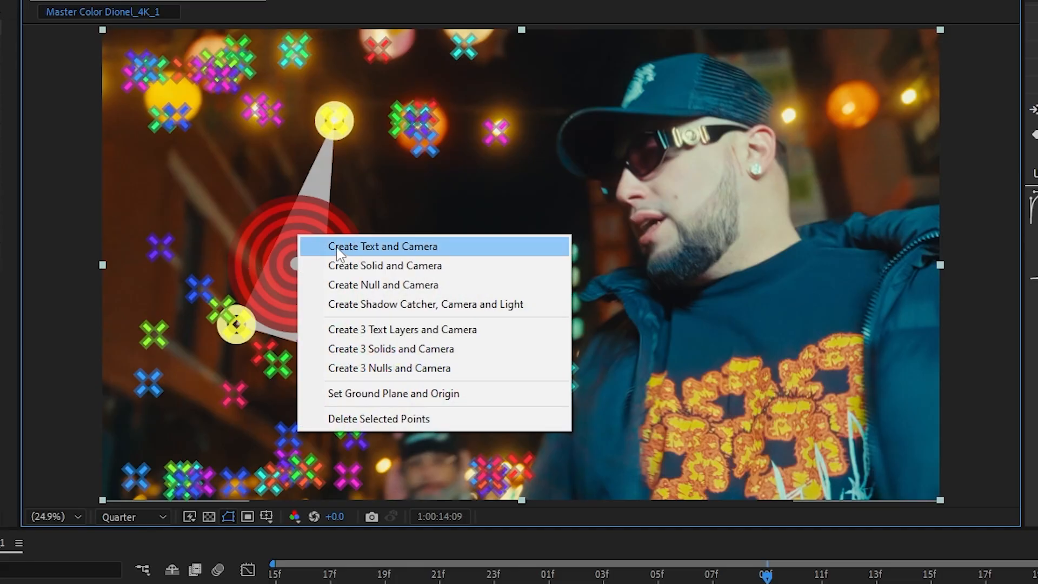
pyautogui.click(381, 247)
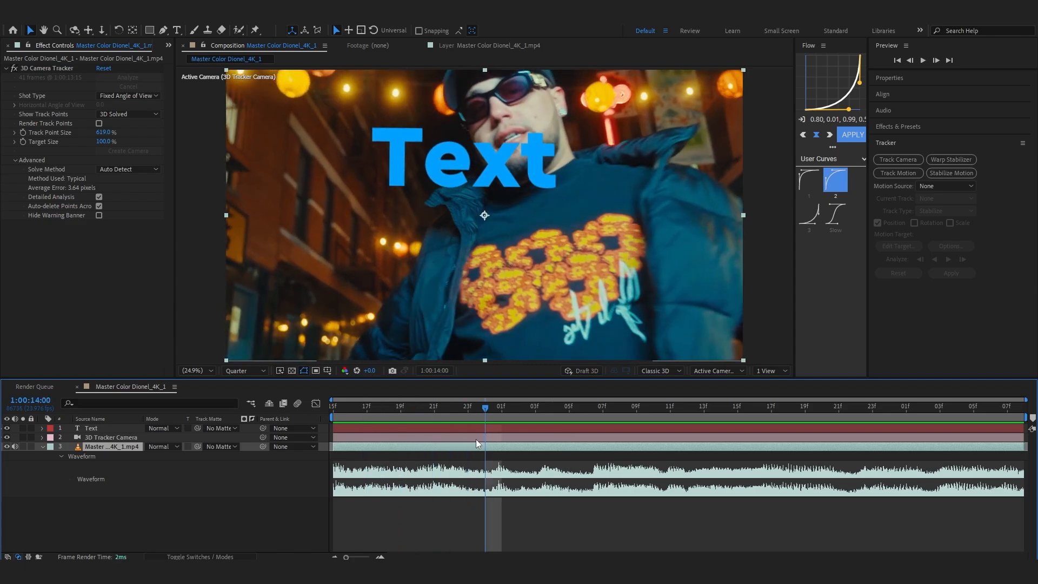
pyautogui.moveTo(476, 439)
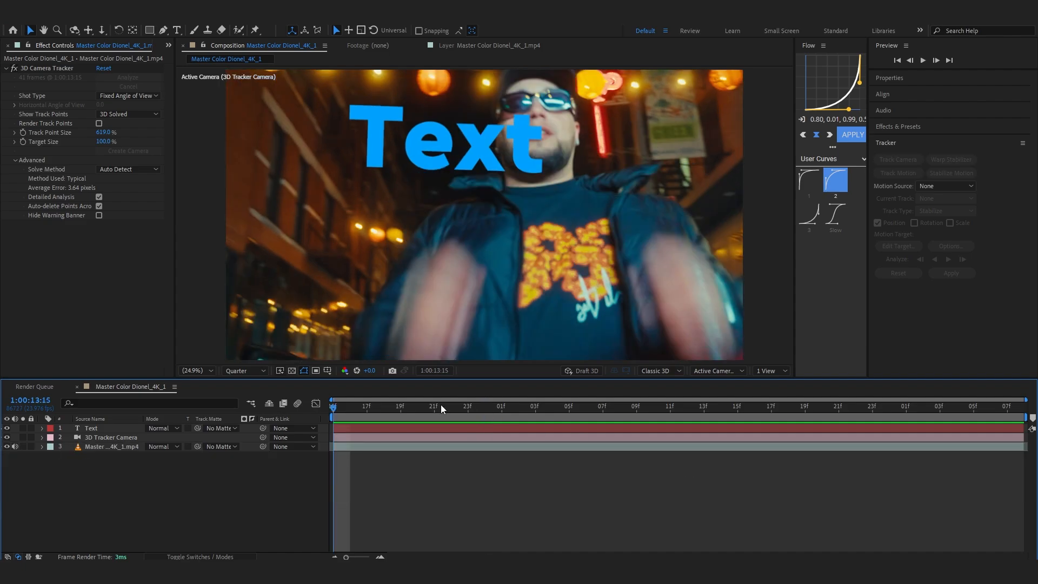
# Retype the placeholder as I WAS in Akira Expanded and set the next lyric's entrance time.
pyautogui.click(91, 428)
pyautogui.write('I WAS')
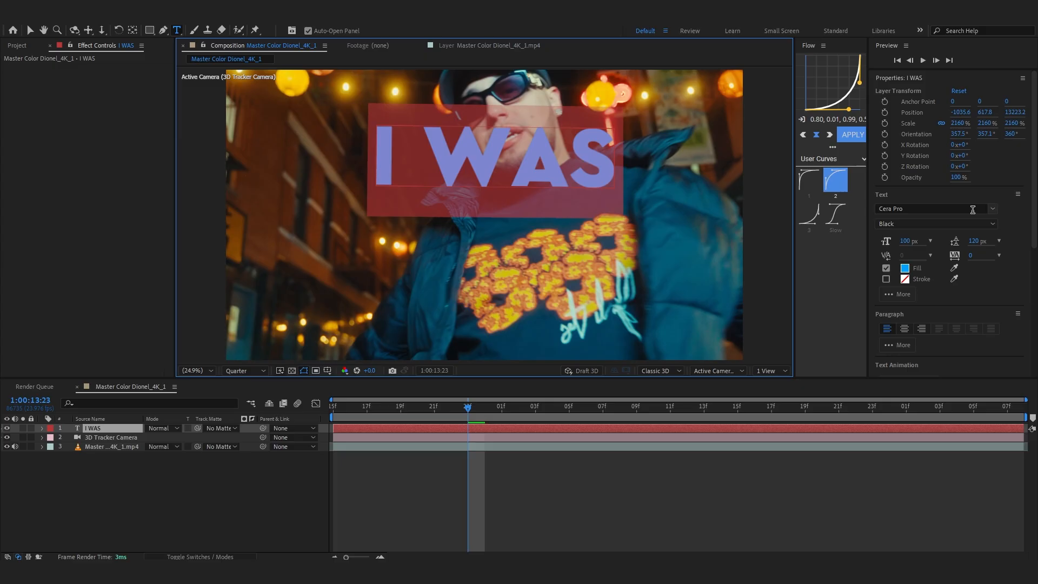
pyautogui.write('akir')
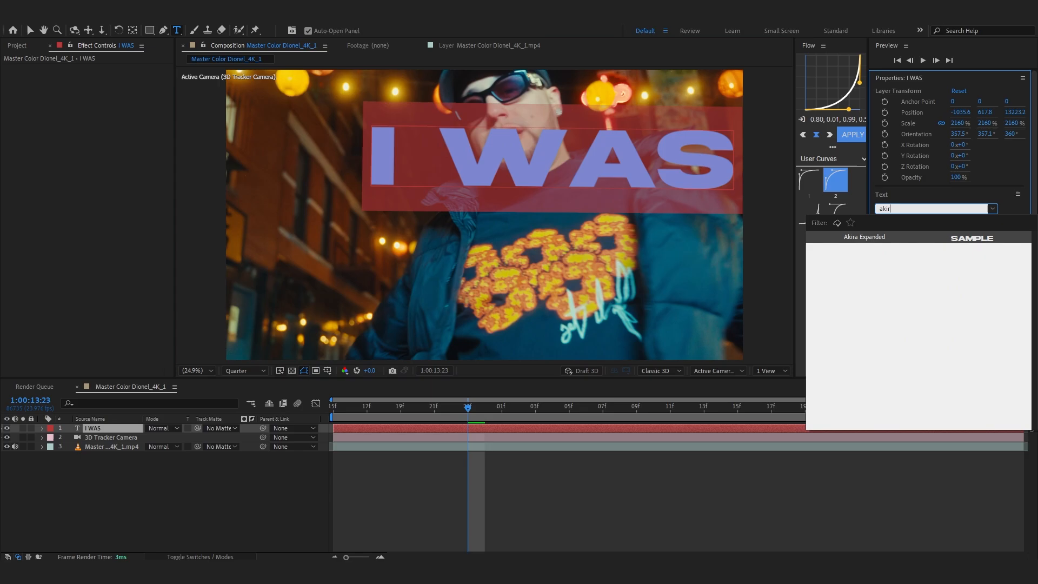
pyautogui.click(110, 447)
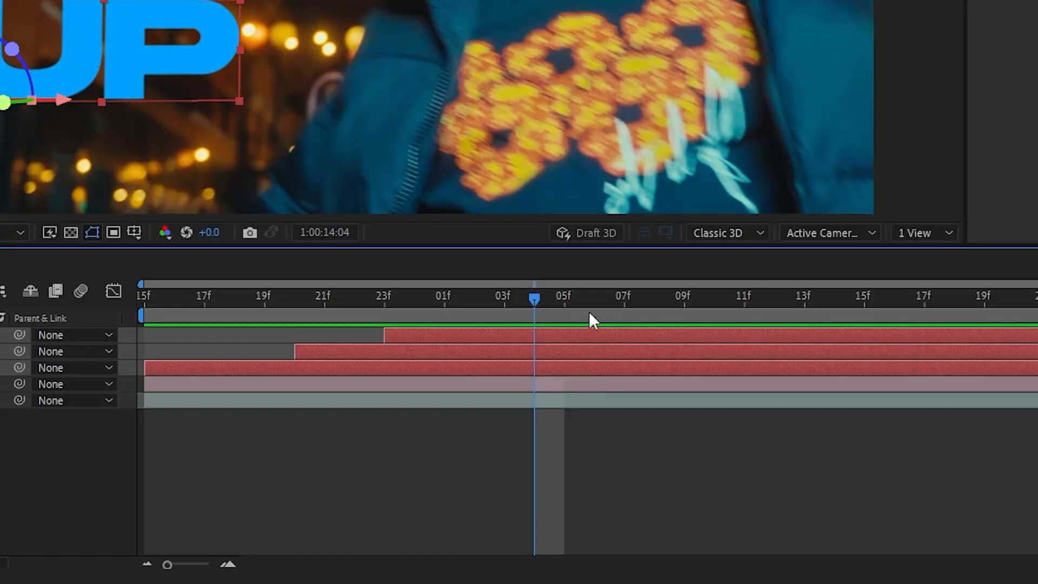
pyautogui.click(622, 300)
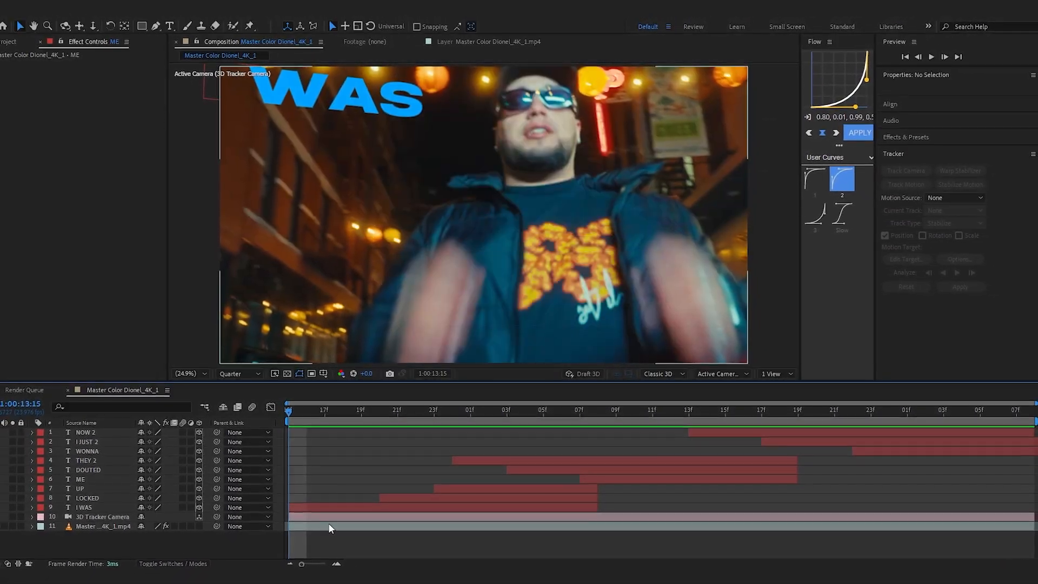
# Scrub through I WAS LOCKED UP and the red THEY DOUTED, selecting the UP layer along the way.
pyautogui.click(435, 422)
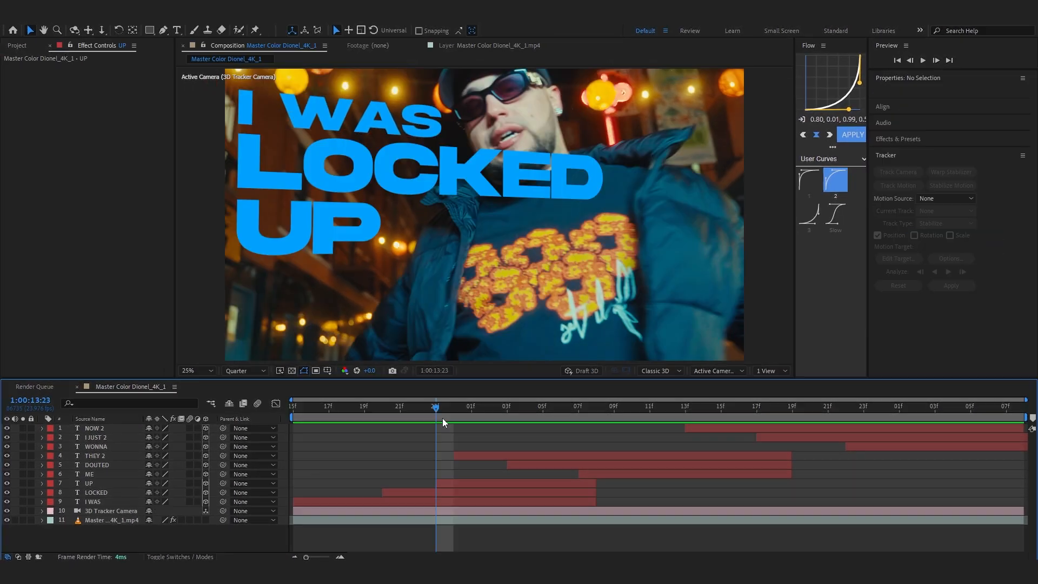
pyautogui.click(89, 482)
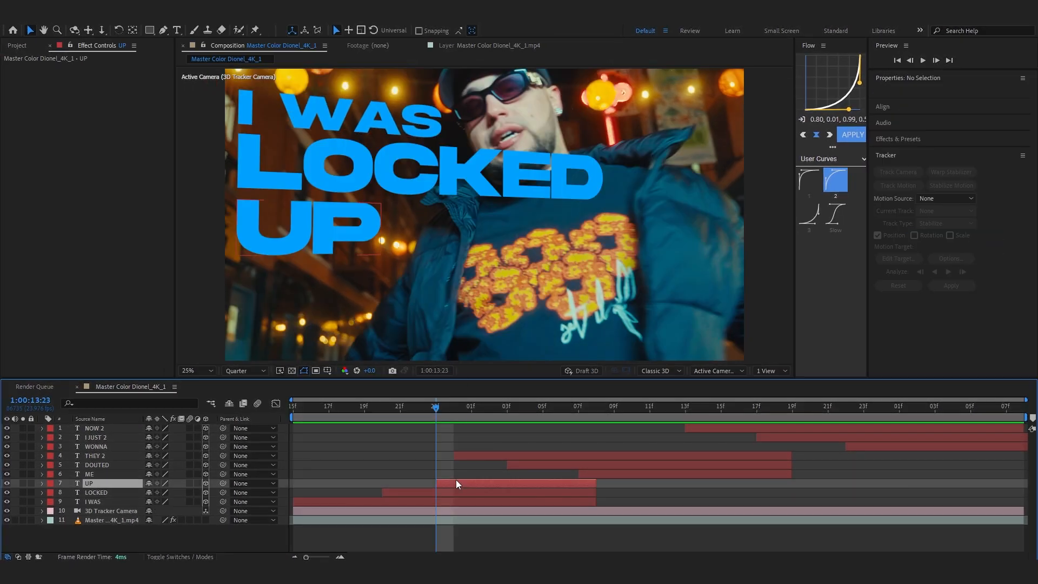
pyautogui.click(89, 483)
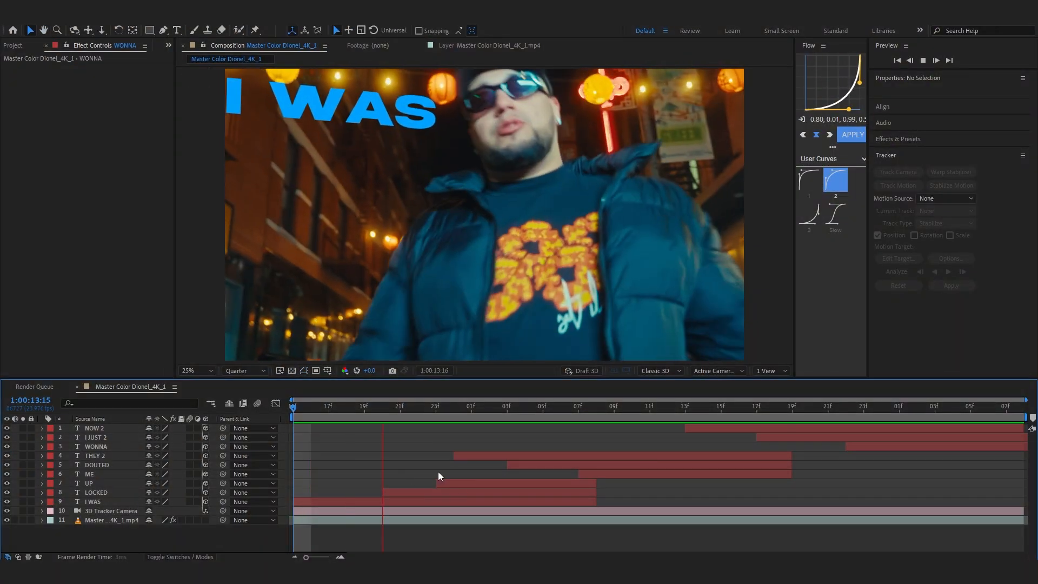
pyautogui.click(507, 419)
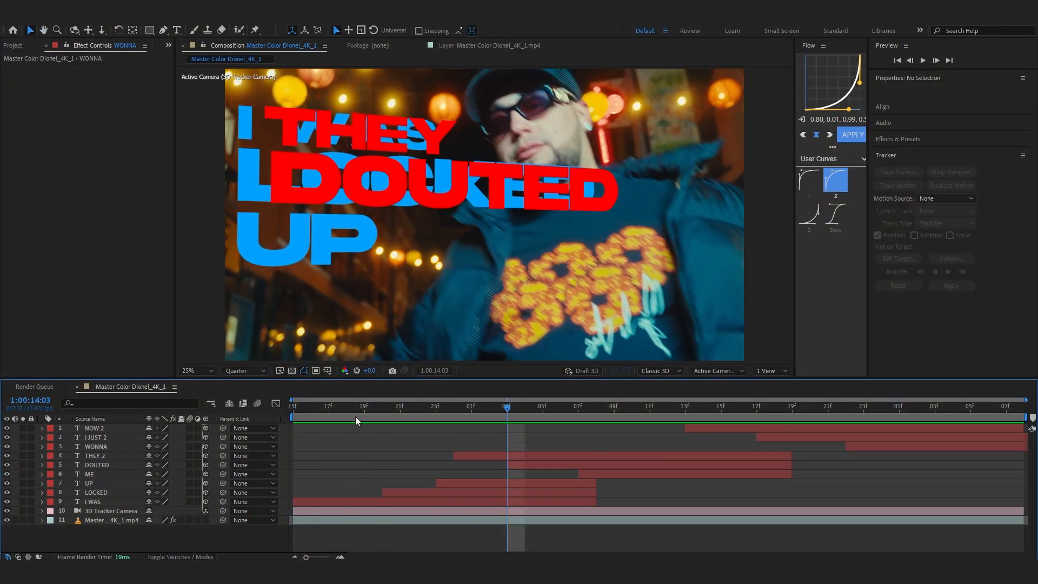
# Push THEY off the left of frame for its slide-in and show its speed graph.
pyautogui.click(95, 456)
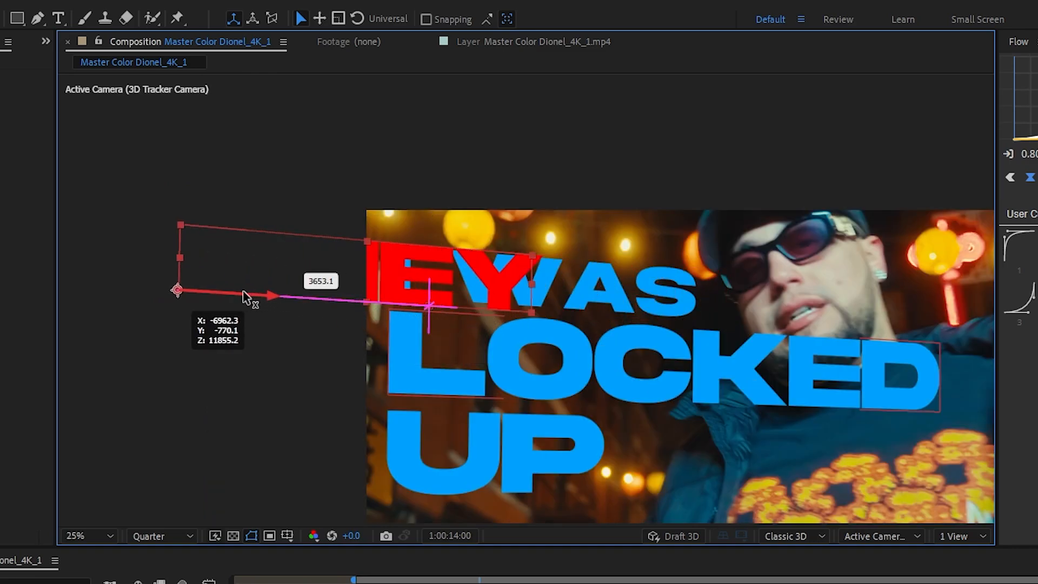
pyautogui.moveTo(245, 296); pyautogui.dragTo(53, 287)
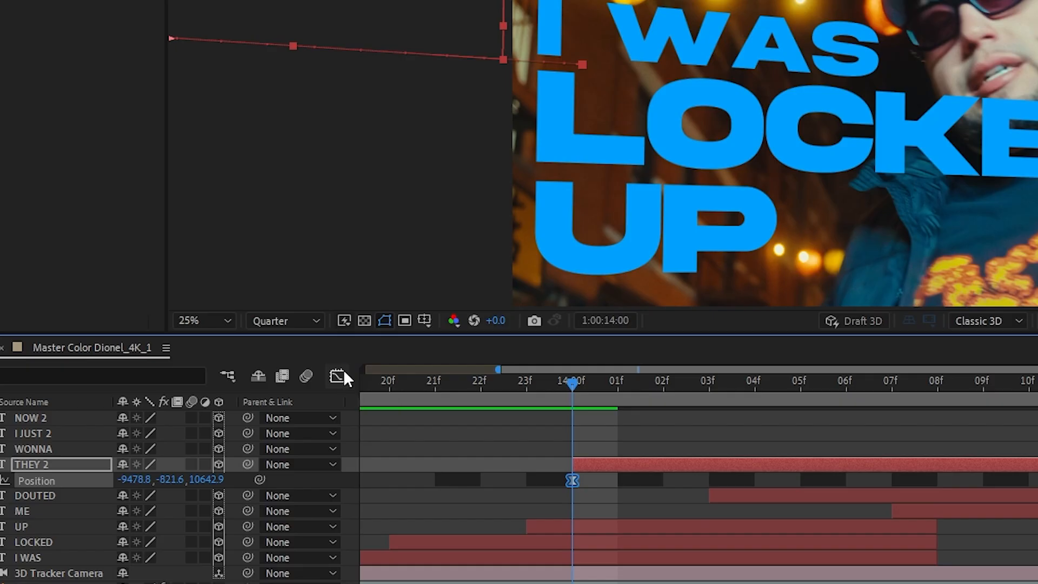
pyautogui.click(338, 373)
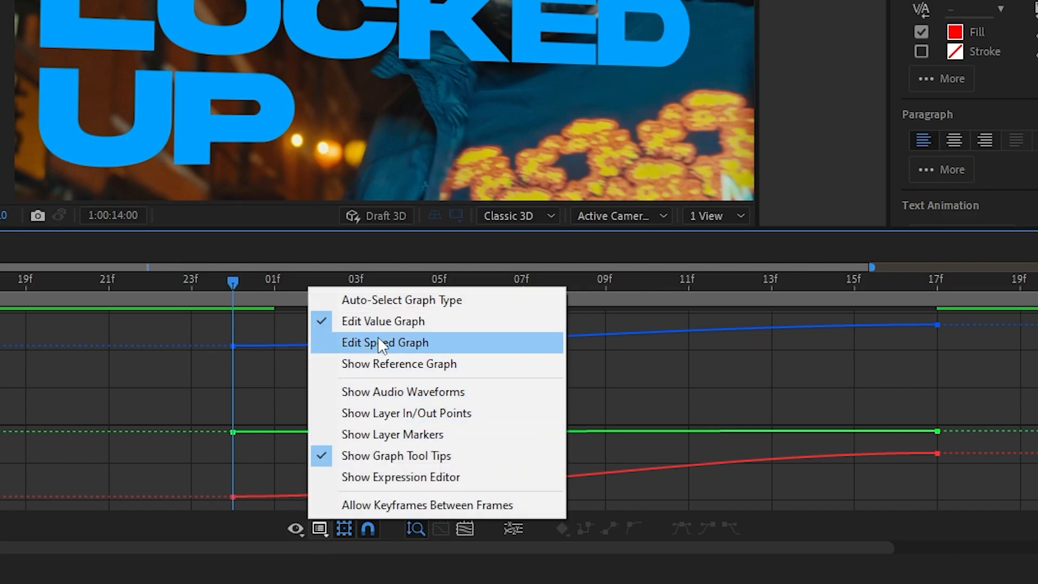
pyautogui.click(385, 343)
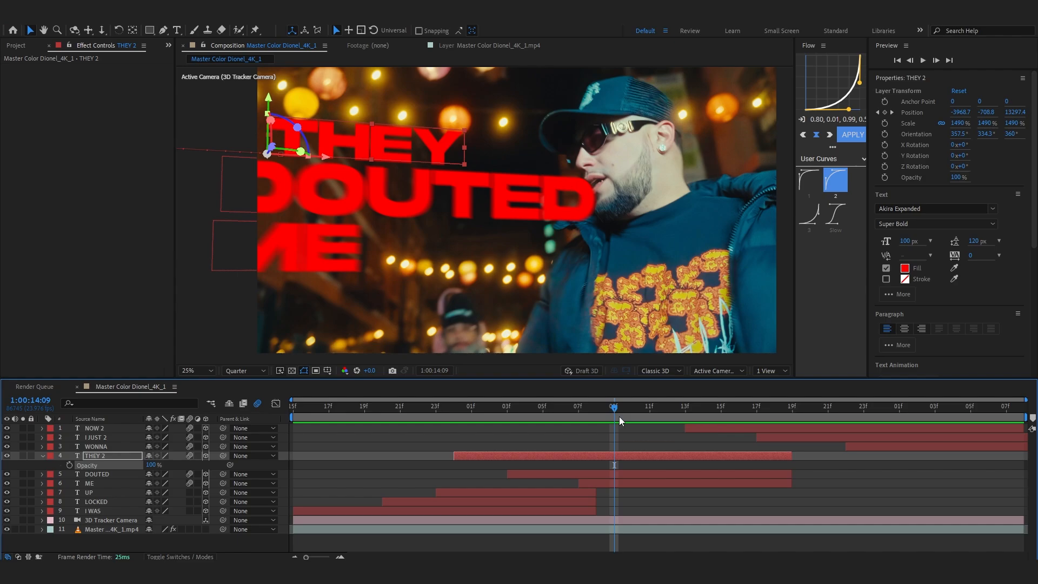
# Preview the THEY entrance and enable motion blur on the animated lyric layers.
pyautogui.moveTo(615, 405); pyautogui.dragTo(739, 406)
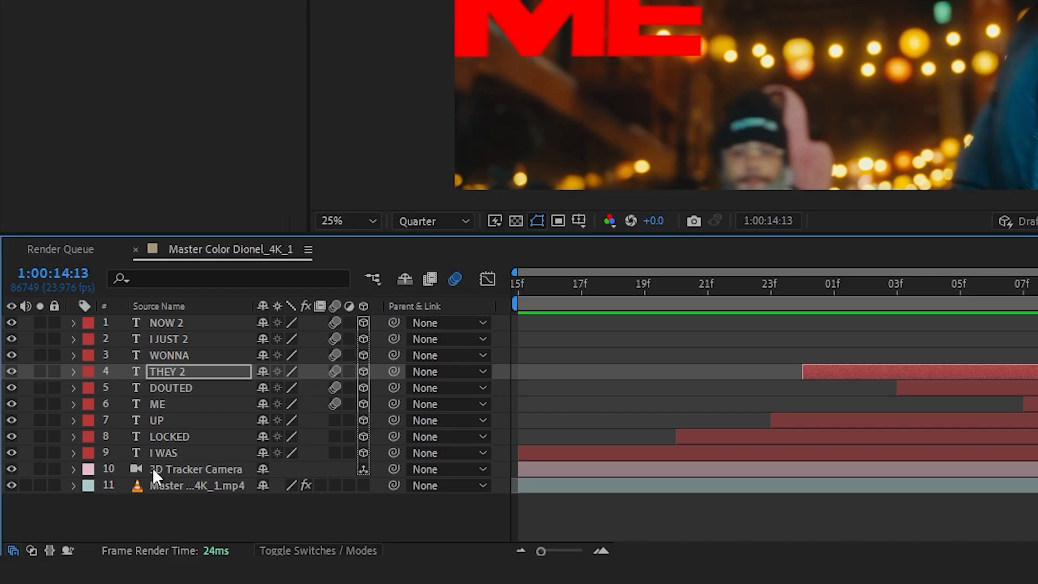
pyautogui.click(73, 371)
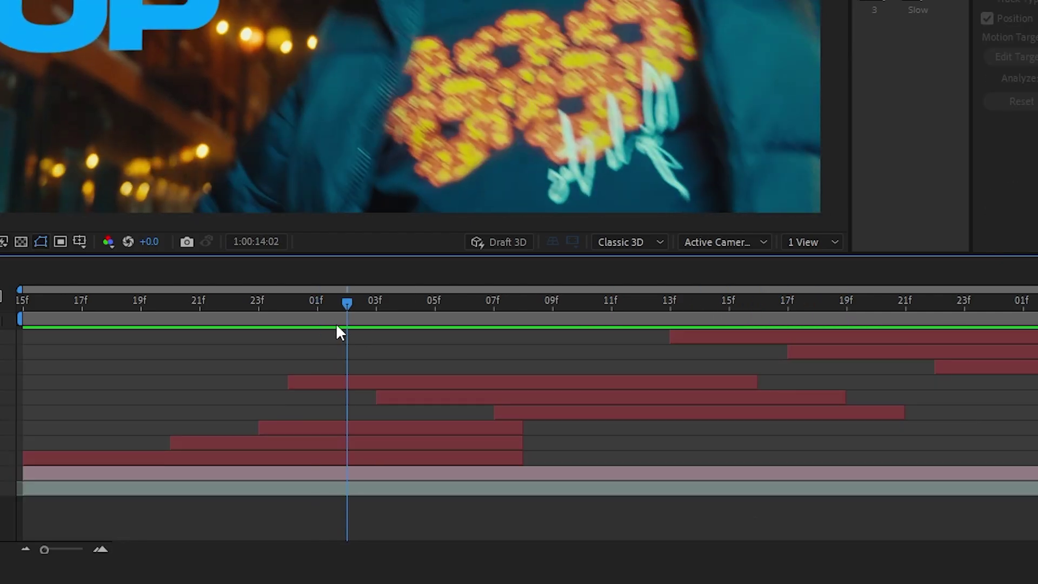
pyautogui.click(373, 432)
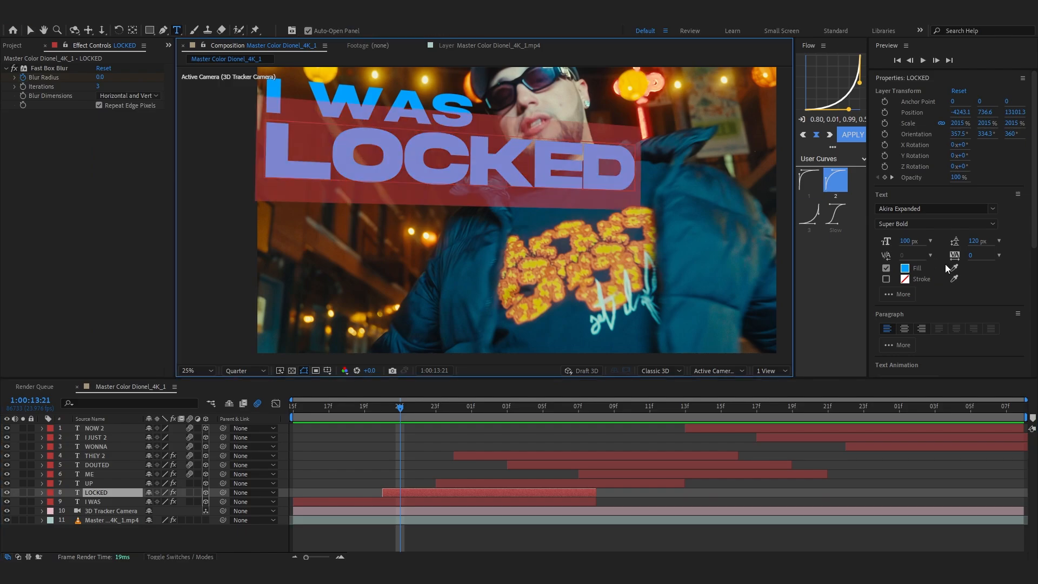
# Set the fill of LOCKED, then THEY 2, DOUTED and ME, to white.
pyautogui.click(905, 269)
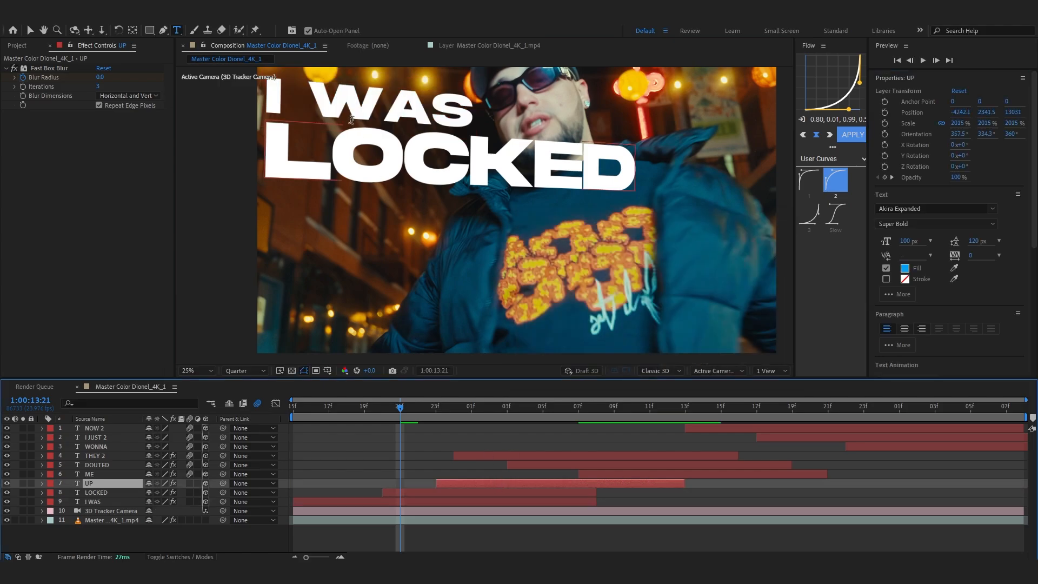
pyautogui.click(648, 409)
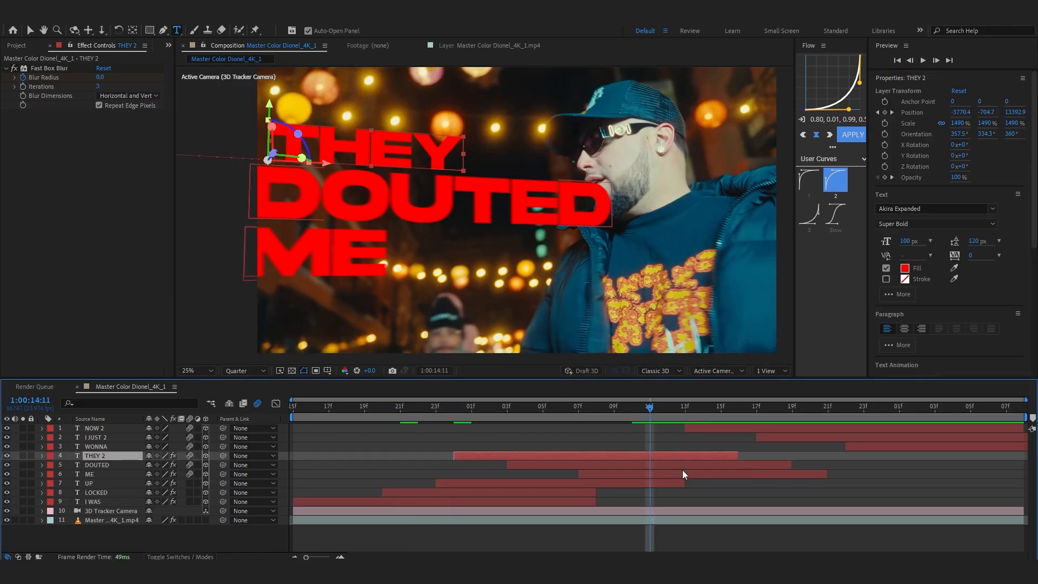
pyautogui.click(904, 268)
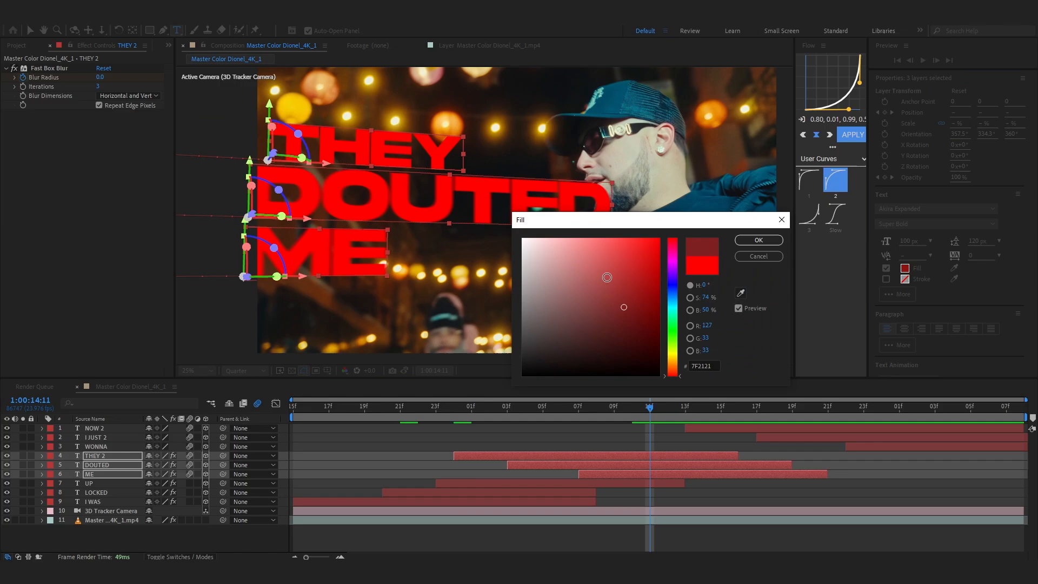
pyautogui.click(757, 240)
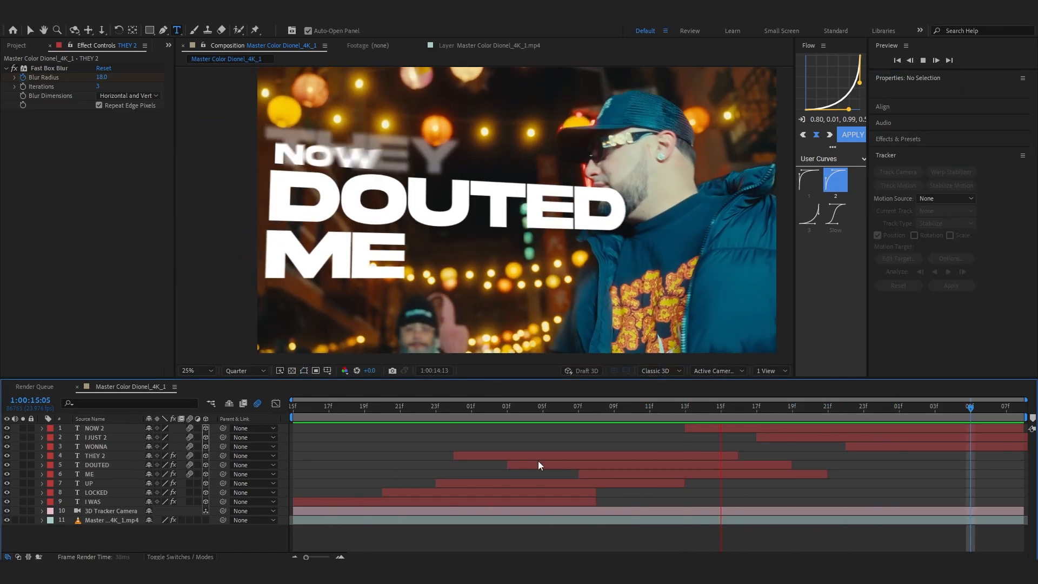
pyautogui.click(454, 406)
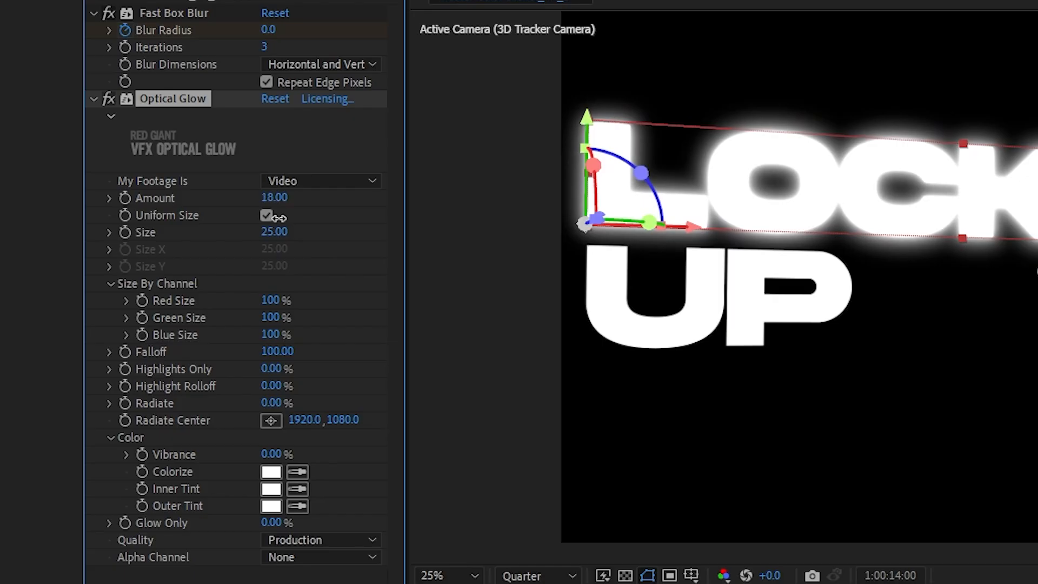
# Lower the Optical Glow amount on LOCKED to about 4.
pyautogui.moveTo(273, 197); pyautogui.dragTo(267, 197)
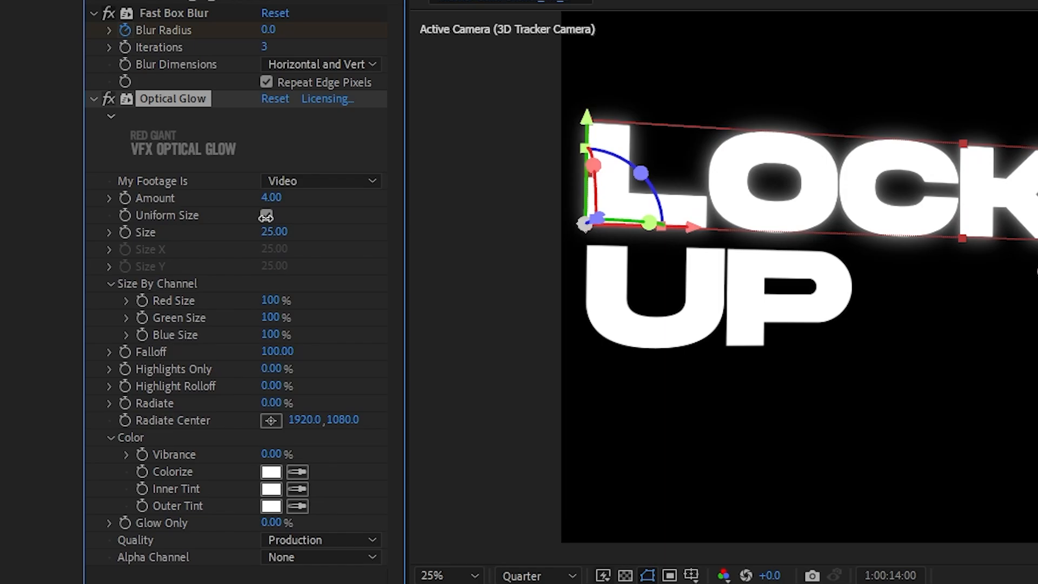
pyautogui.moveTo(273, 232); pyautogui.dragTo(331, 239)
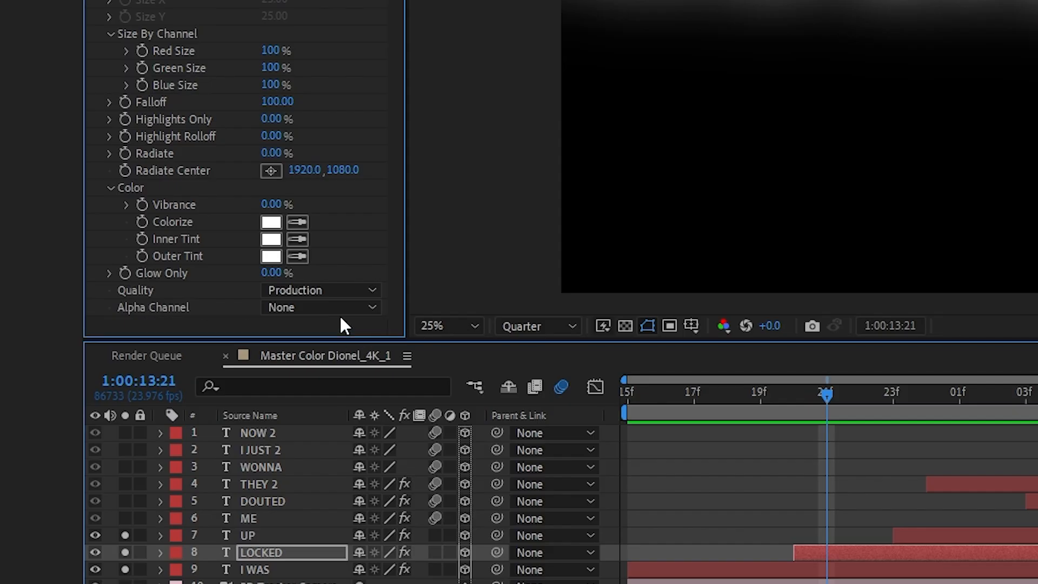
# Set the glow's Alpha Channel to Generate (Unmult) and its outer tint to orange FF9600.
pyautogui.click(320, 307)
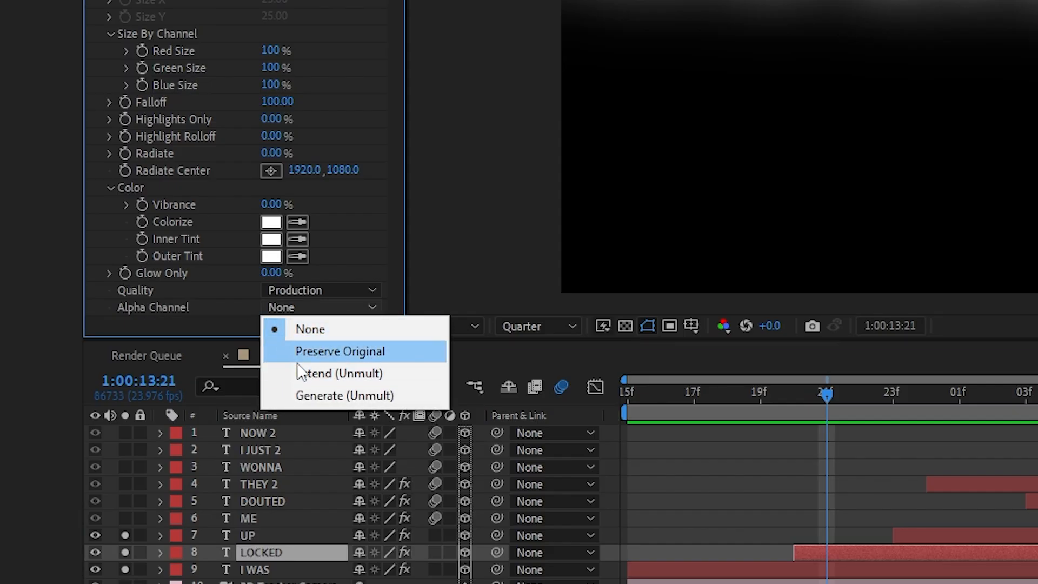
pyautogui.click(344, 396)
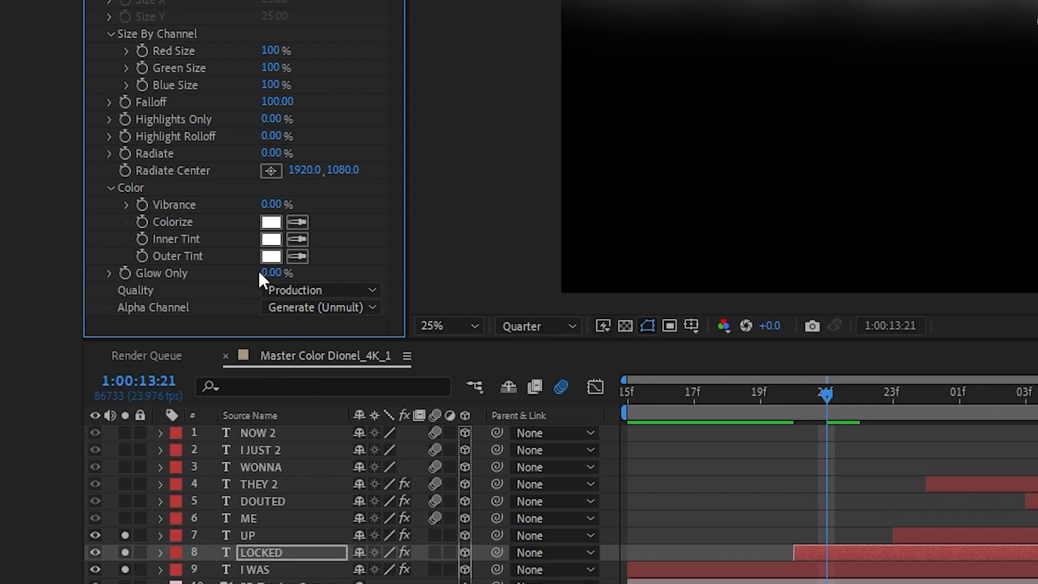
pyautogui.click(270, 255)
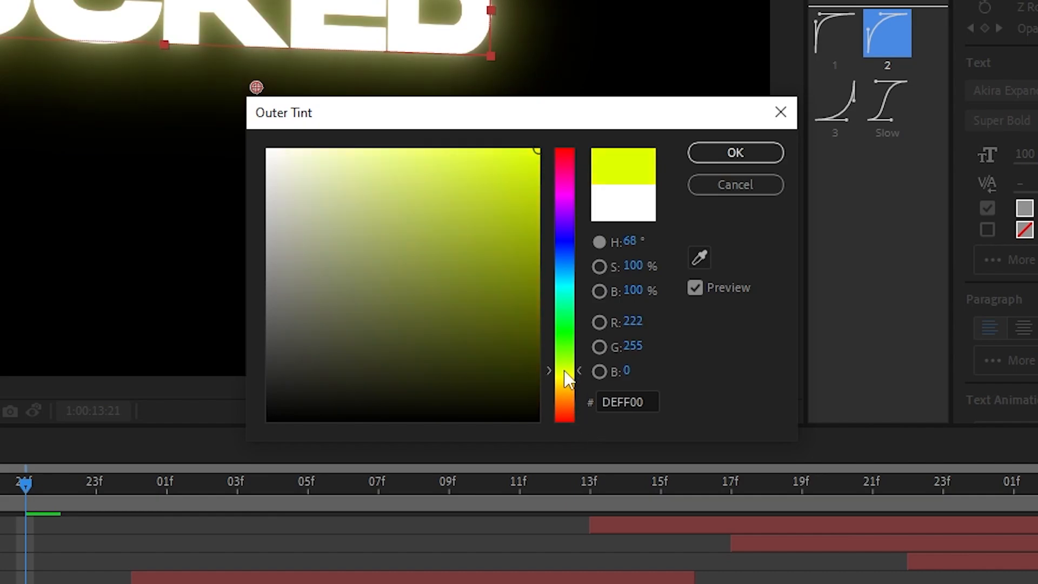
pyautogui.write('FF9600')
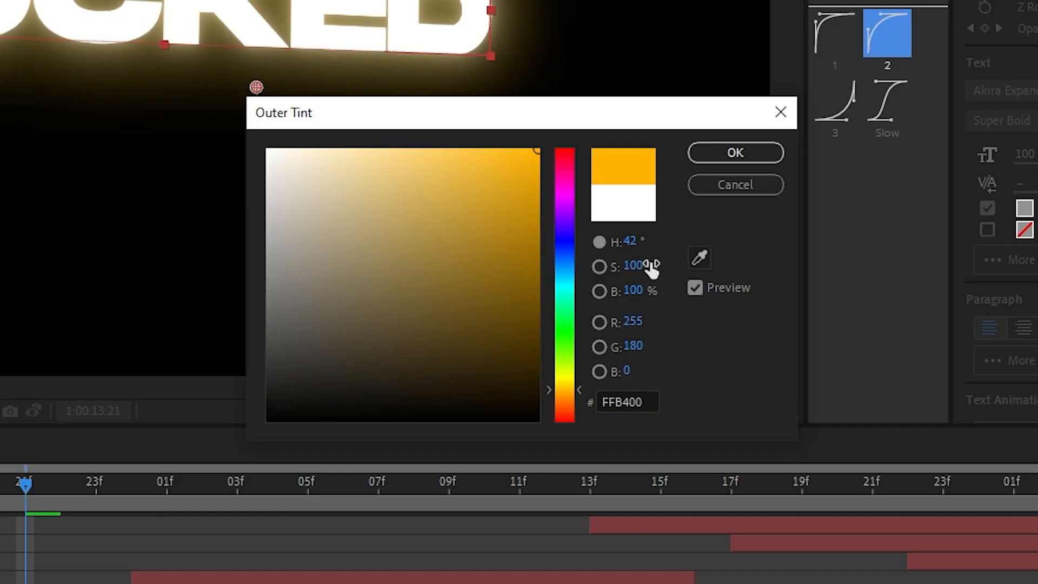
pyautogui.click(735, 153)
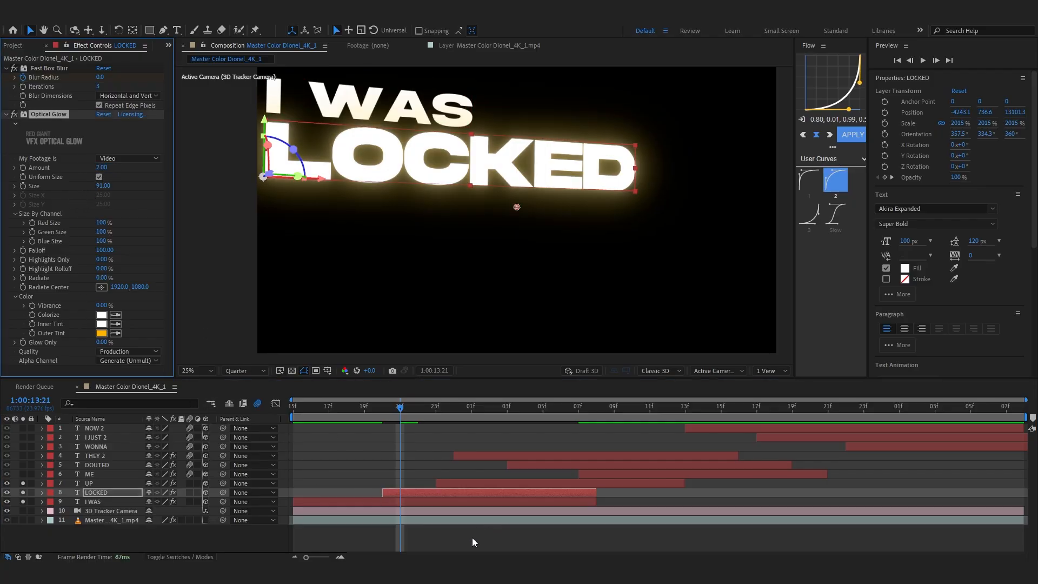
# Paste LOCKED's orange Optical Glow onto UP, then move to the THEY DOUTED ME lyrics.
pyautogui.click(95, 501)
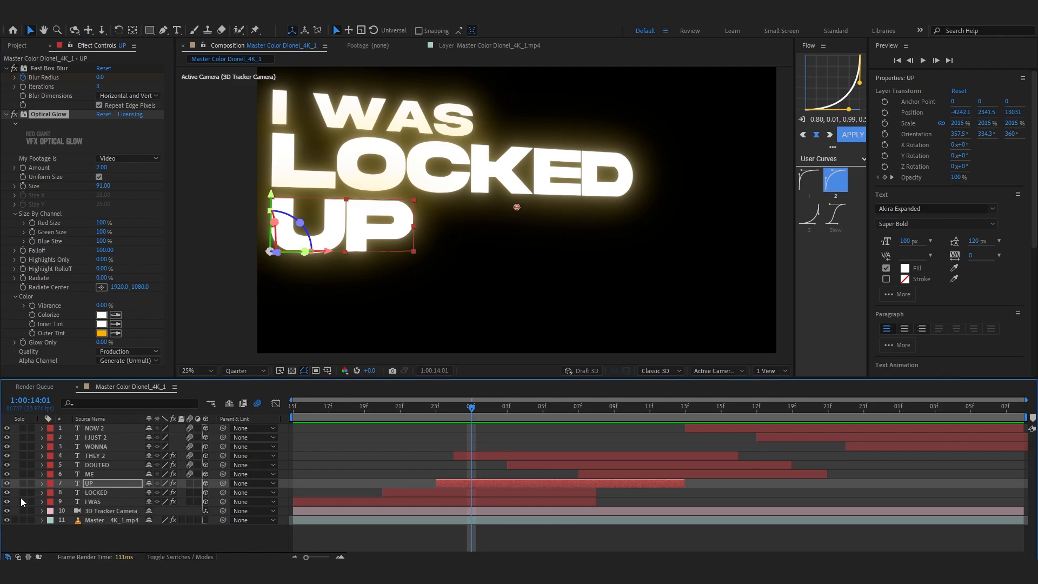
pyautogui.click(650, 408)
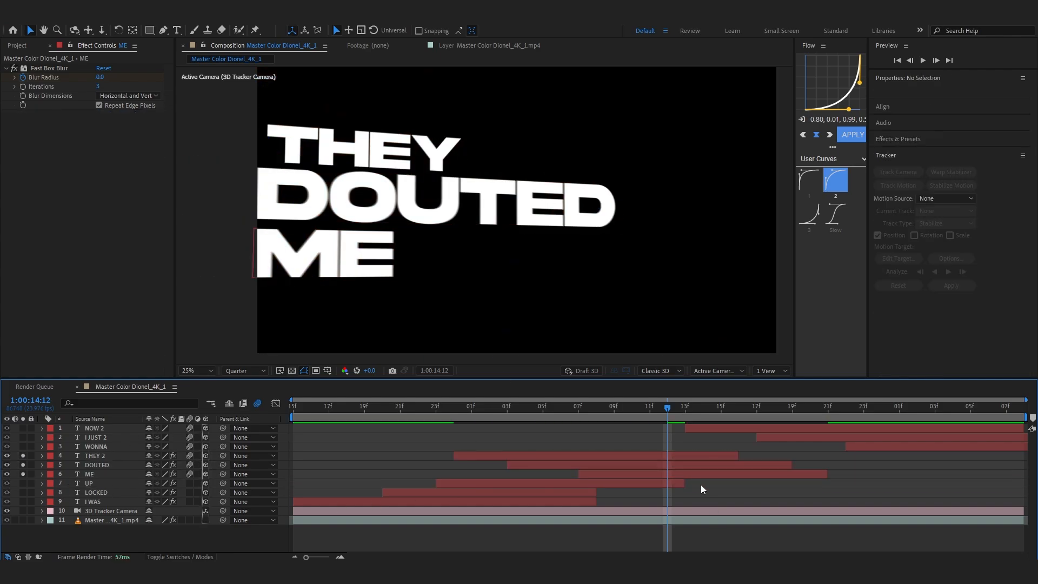
# Paste Optical Glow onto THEY 2, DOUTED and ME and set its Outer Tint to blue.
pyautogui.click(97, 465)
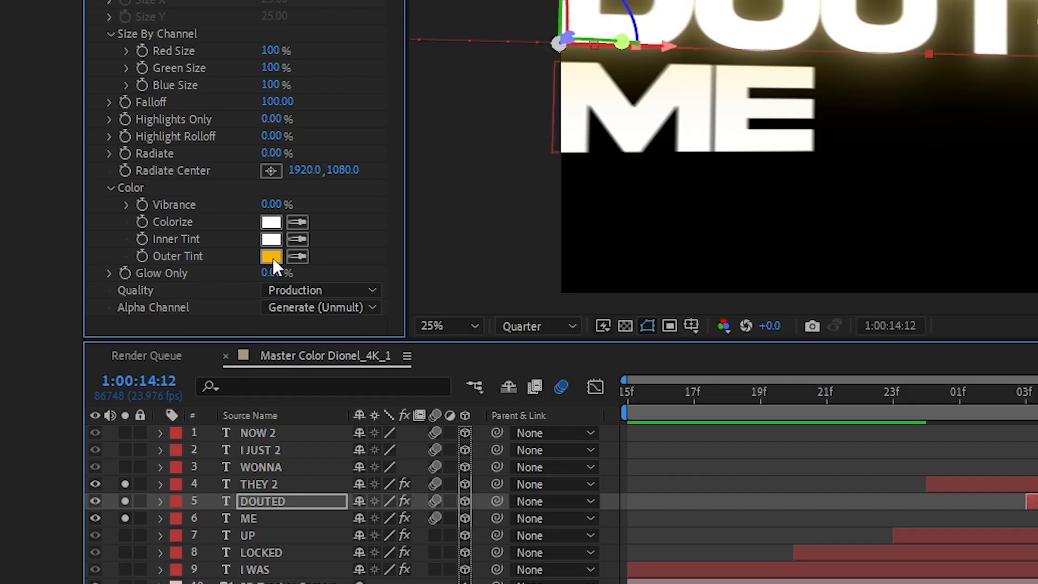
pyautogui.click(271, 256)
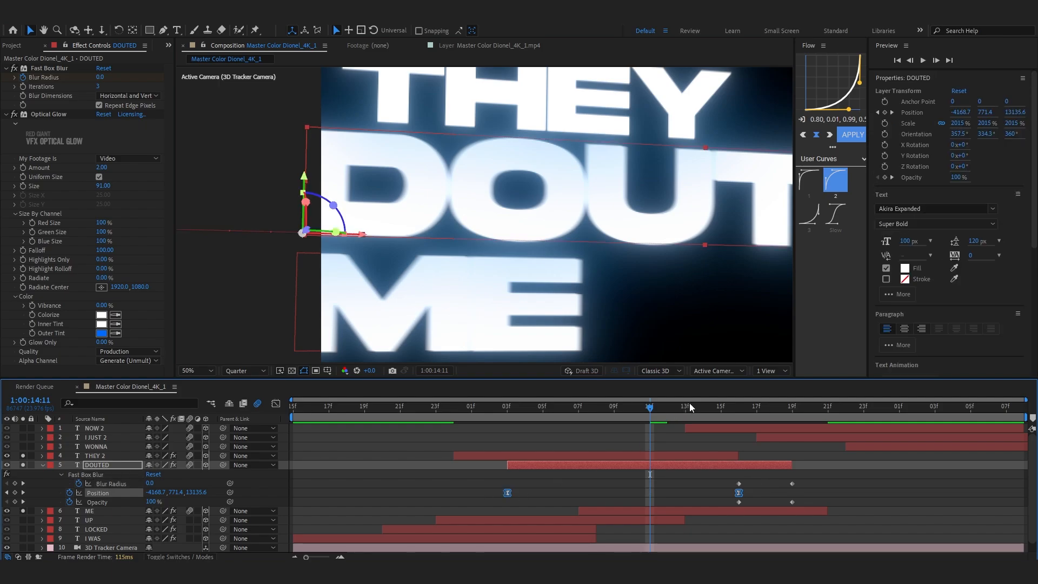
pyautogui.click(738, 407)
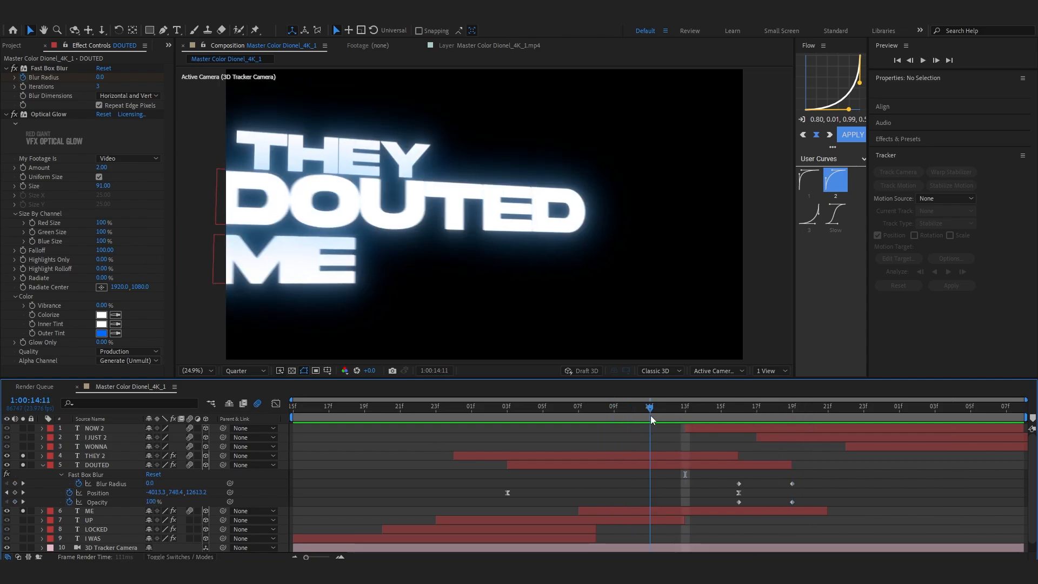
pyautogui.click(649, 407)
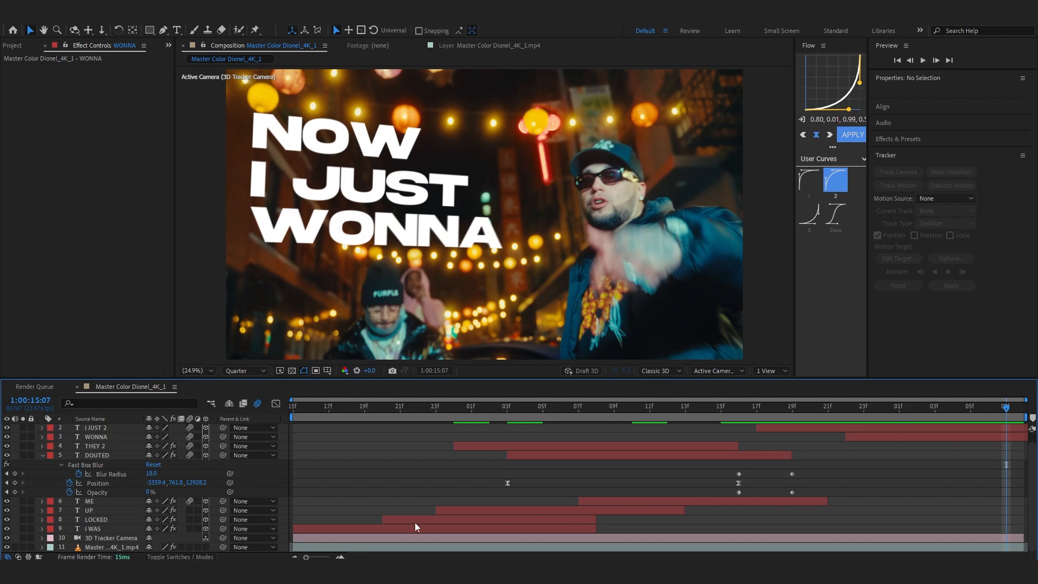
# Paste Optical Glow onto NOW 2, I JUST 2 and WONNA, then add a Roto Brush footage copy above.
pyautogui.click(97, 519)
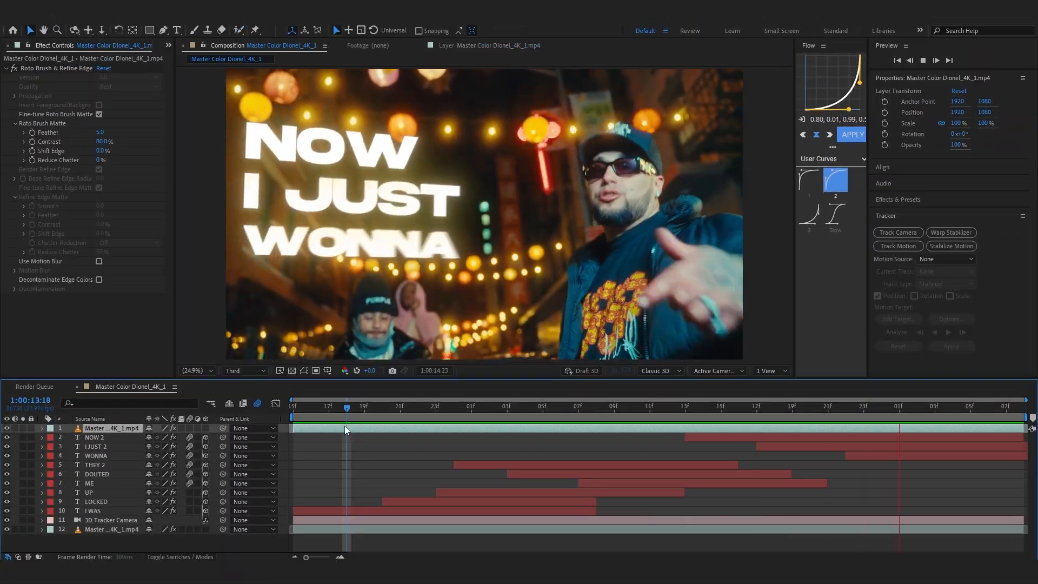
pyautogui.click(865, 407)
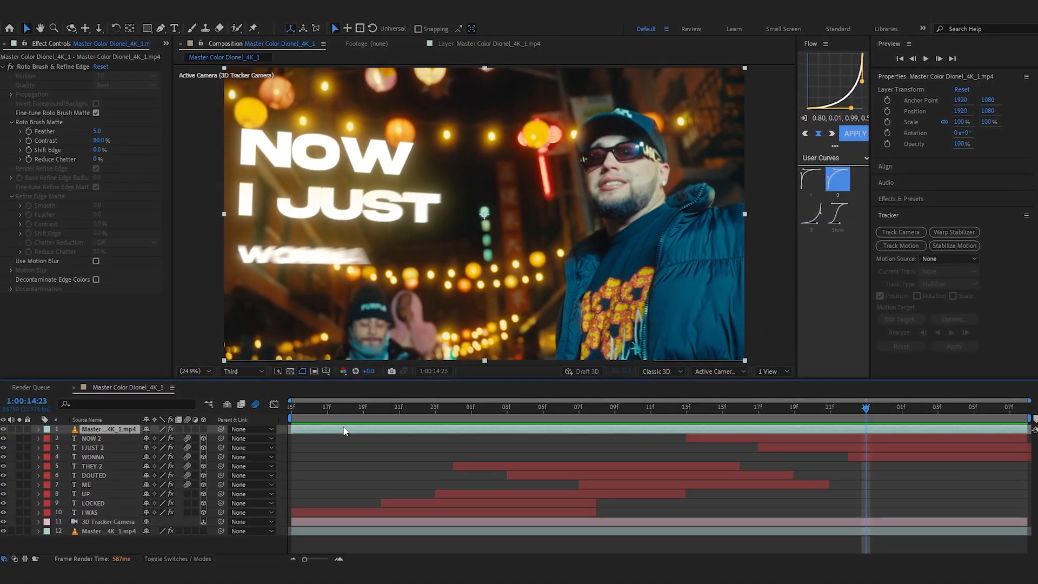